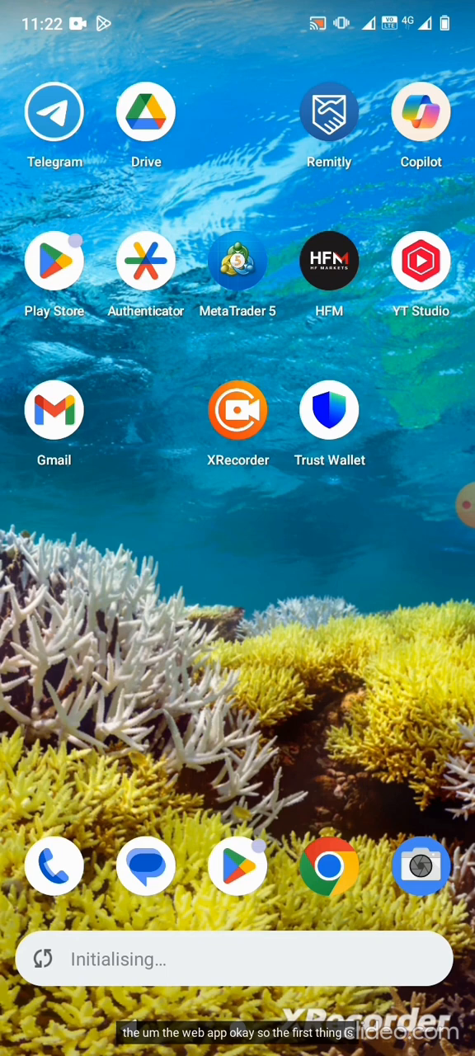
# Step: Search Play Store for 'binance' and install Binance: Buy Bitcoin & Crypto
pyautogui.click(53, 261)
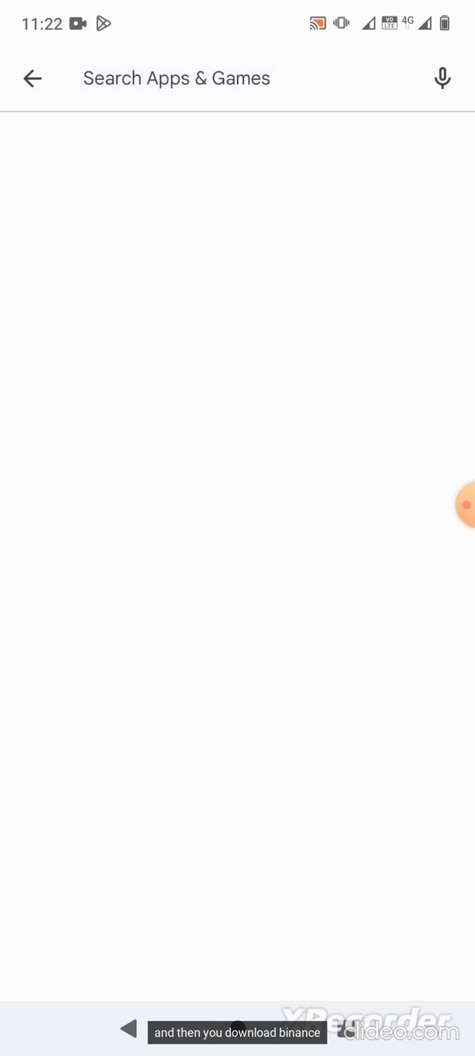
pyautogui.write('bin')
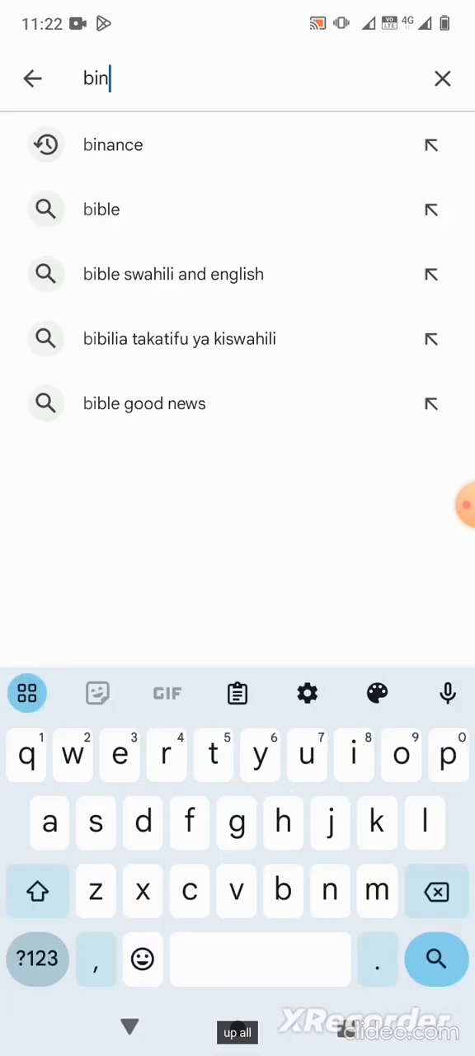
pyautogui.click(112, 146)
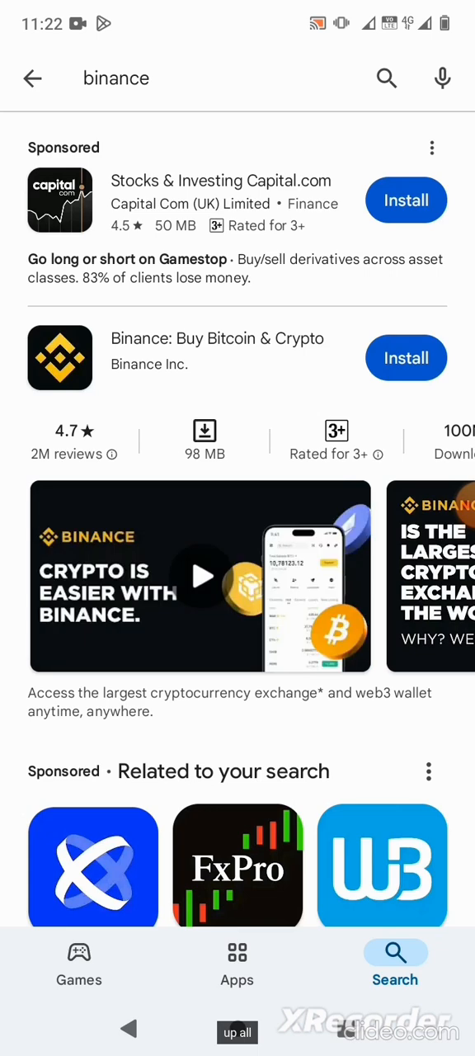
pyautogui.click(406, 357)
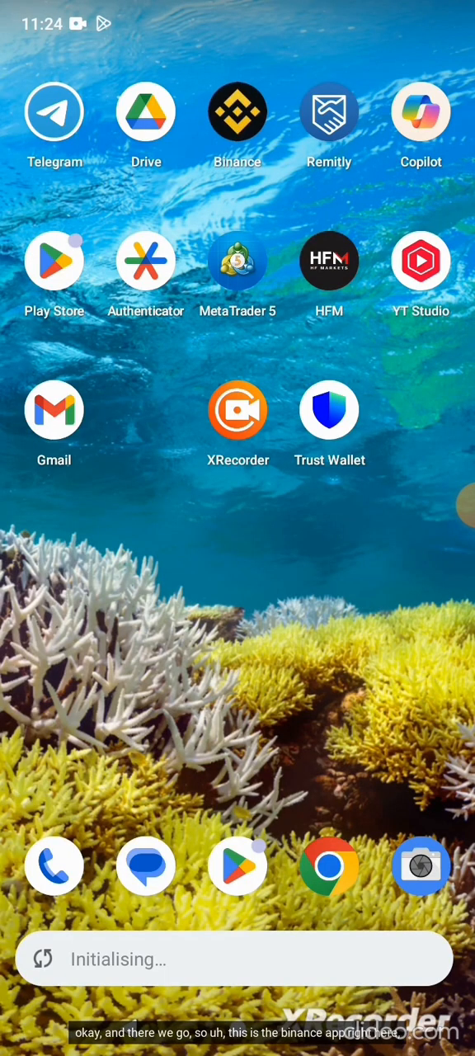
# Step: Launch Binance from the home screen and choose 'I'm new to crypto'
pyautogui.click(238, 112)
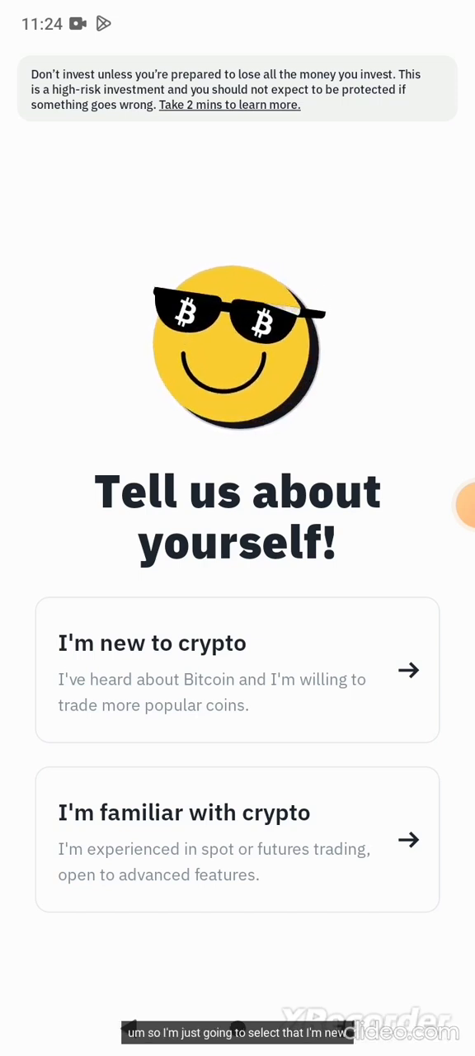
pyautogui.click(238, 669)
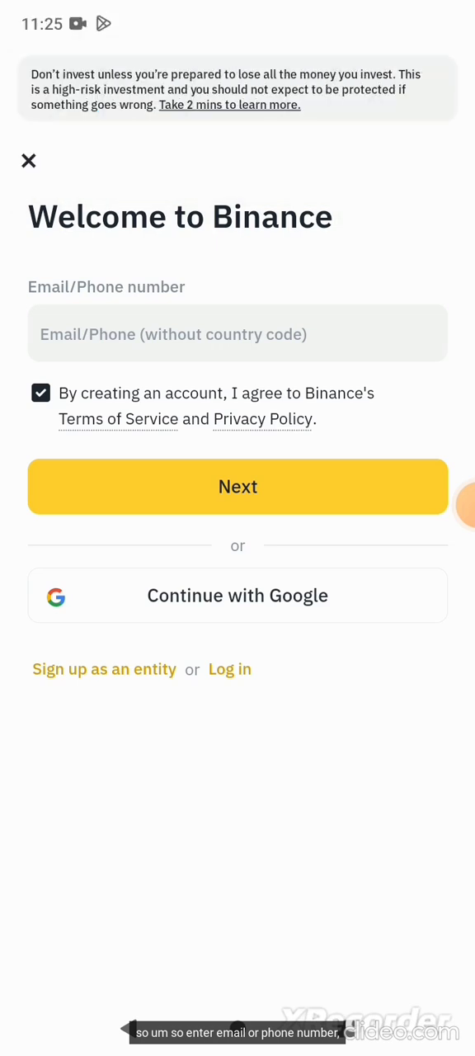
pyautogui.click(238, 334)
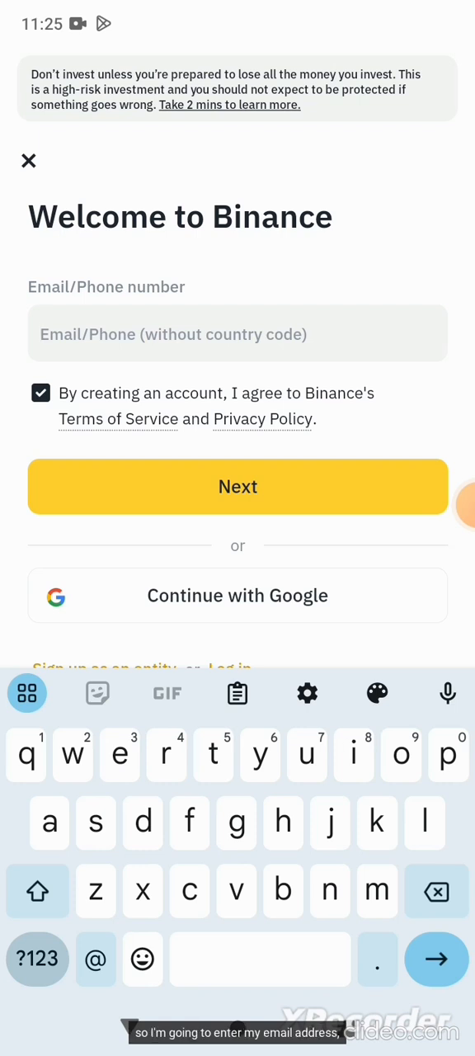
pyautogui.write('kn')
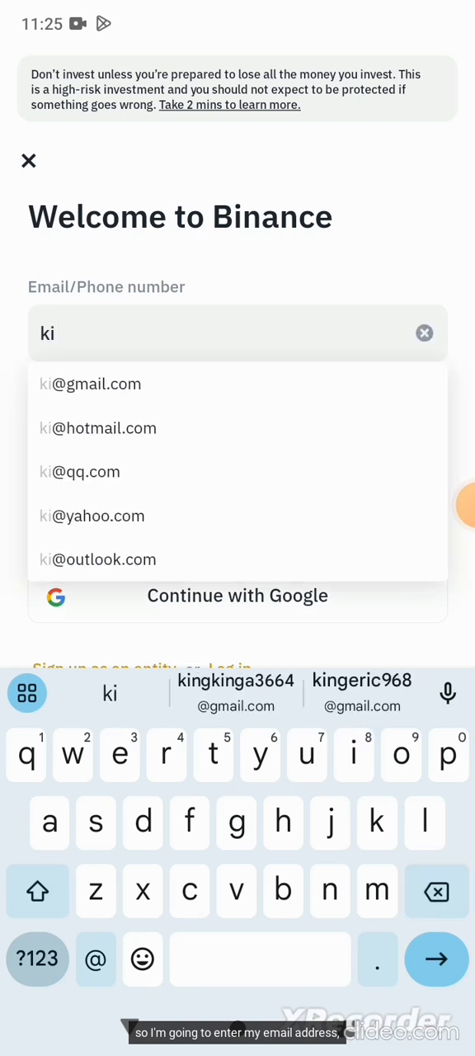
pyautogui.click(362, 693)
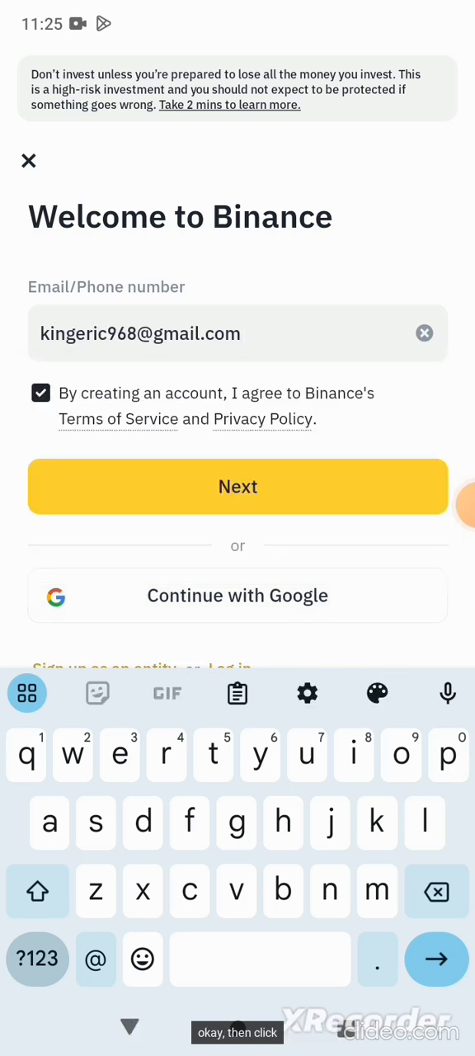
pyautogui.click(238, 485)
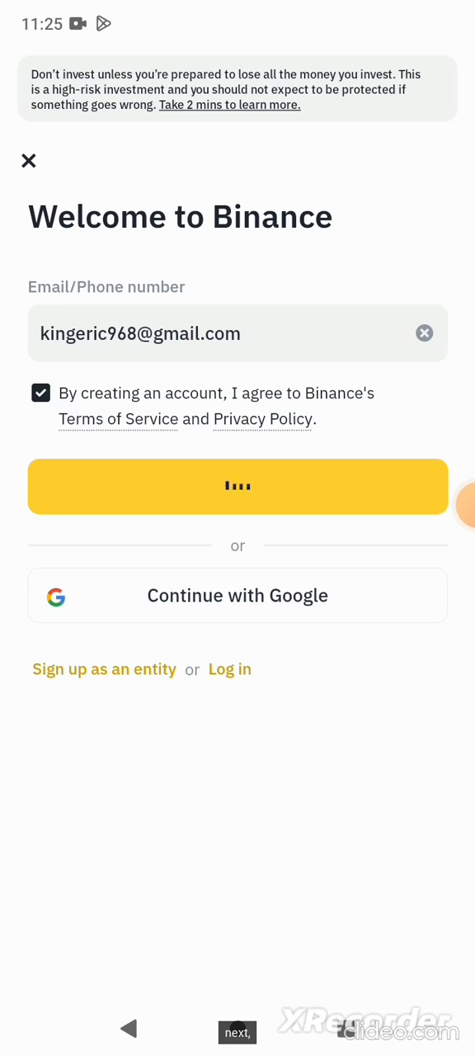
pyautogui.click(237, 485)
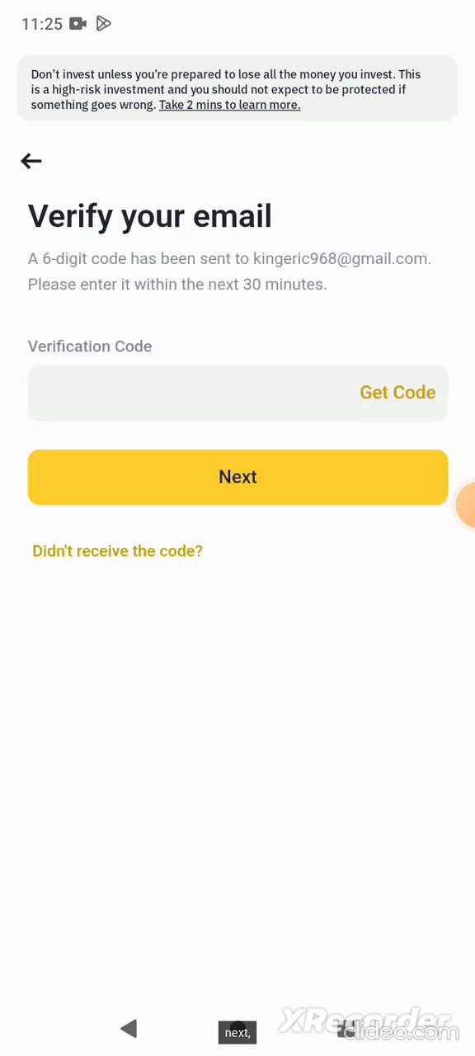
# Step: Request the six-digit code with Get Code on the Verify your email screen
pyautogui.click(396, 392)
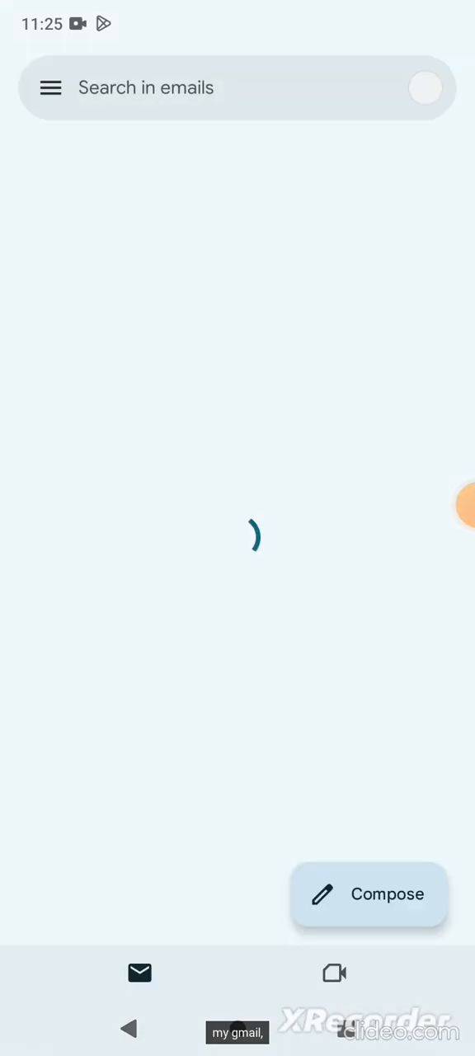
pyautogui.click(426, 87)
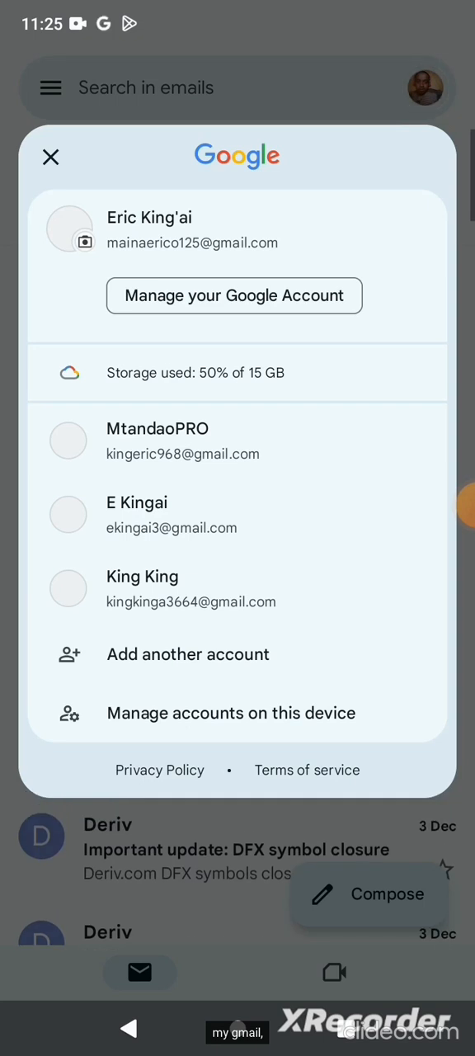
pyautogui.click(49, 156)
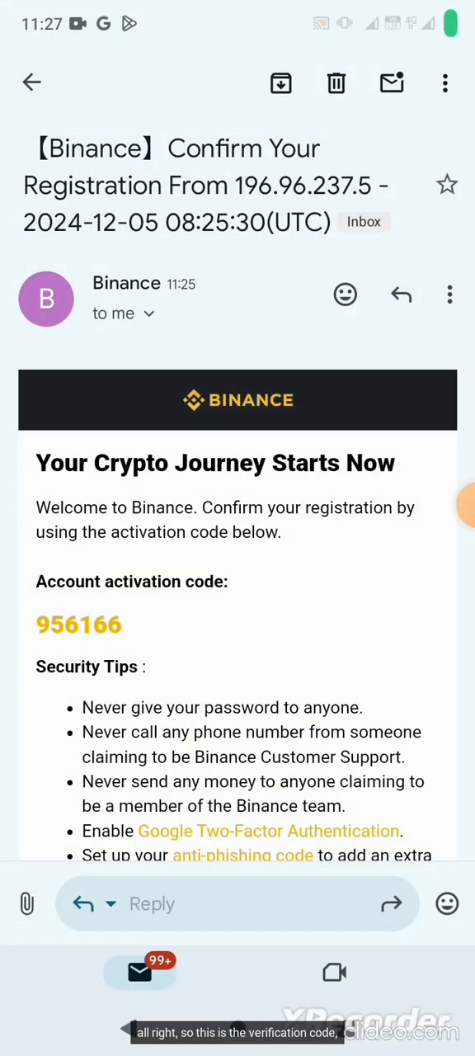
pyautogui.doubleClick(79, 624)
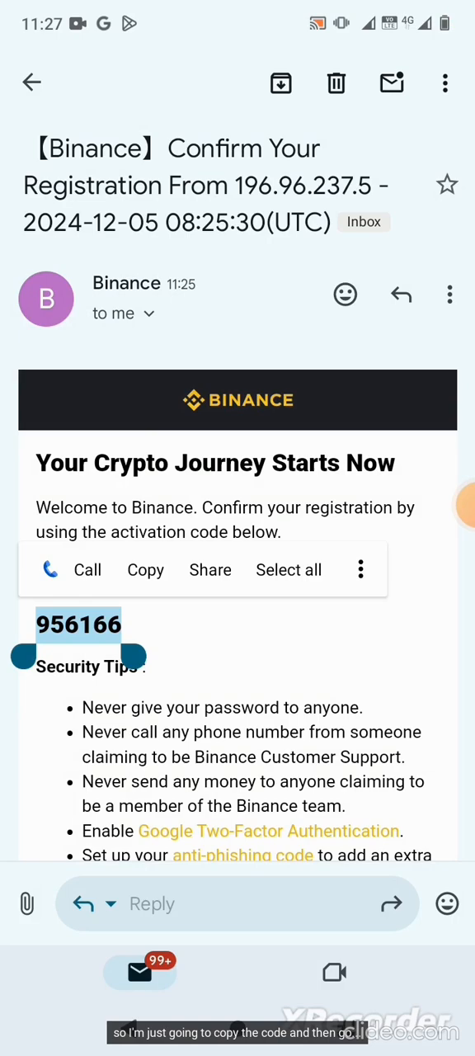
pyautogui.click(145, 569)
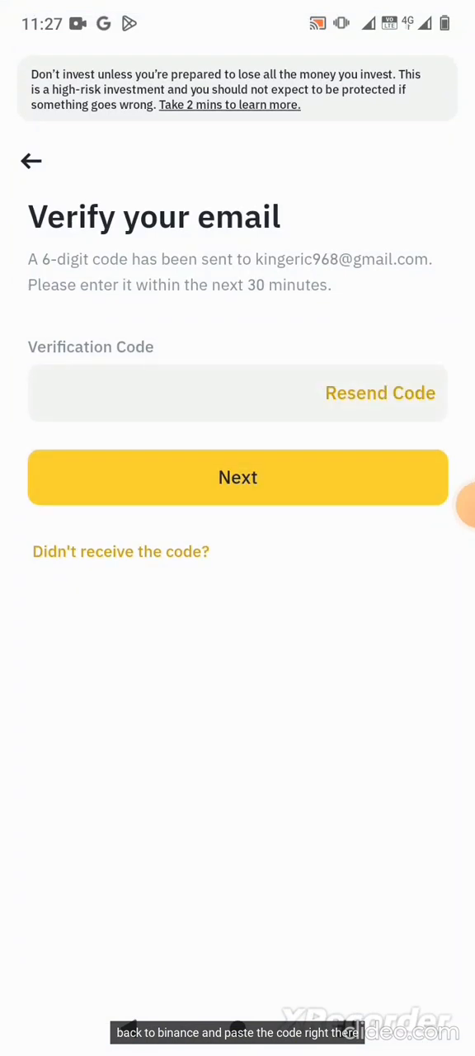
pyautogui.click(165, 393)
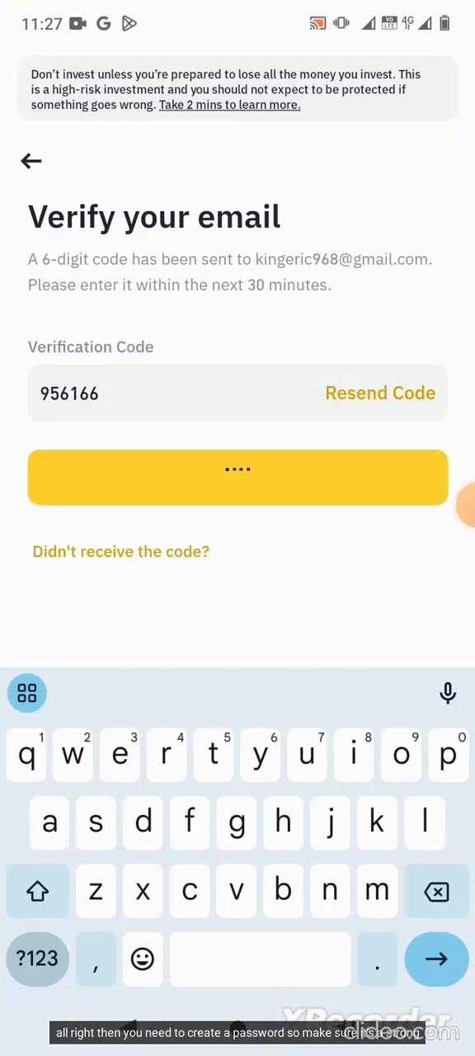
pyautogui.click(238, 476)
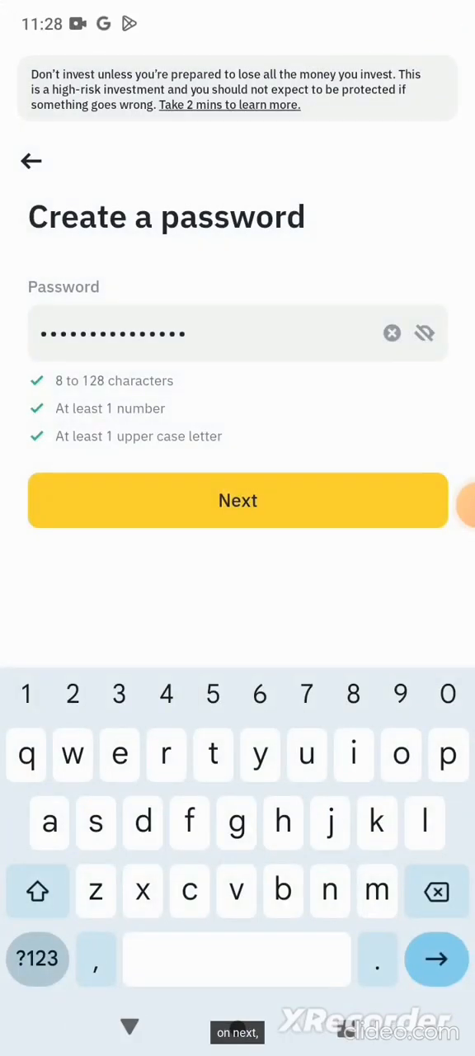
# Step: Submit the new password and reach the Welcome aboard! confirmation
pyautogui.click(238, 500)
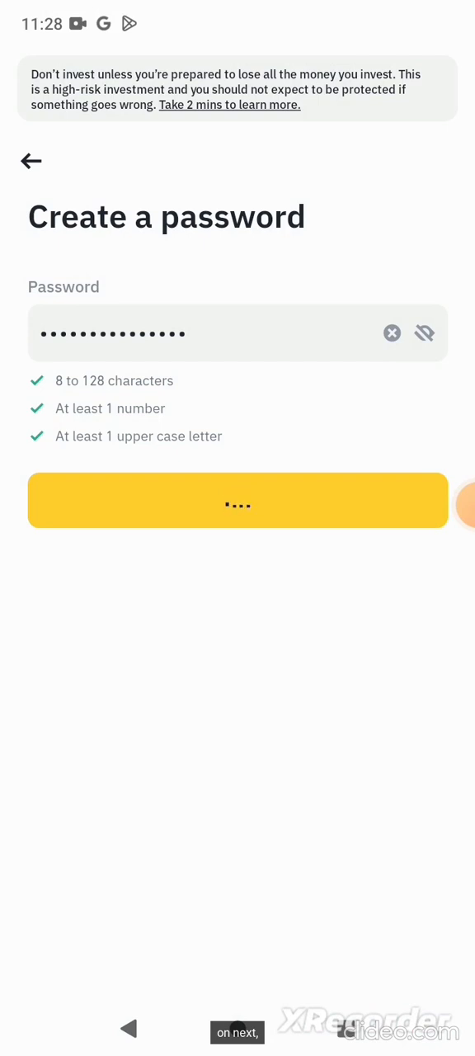
pyautogui.click(238, 501)
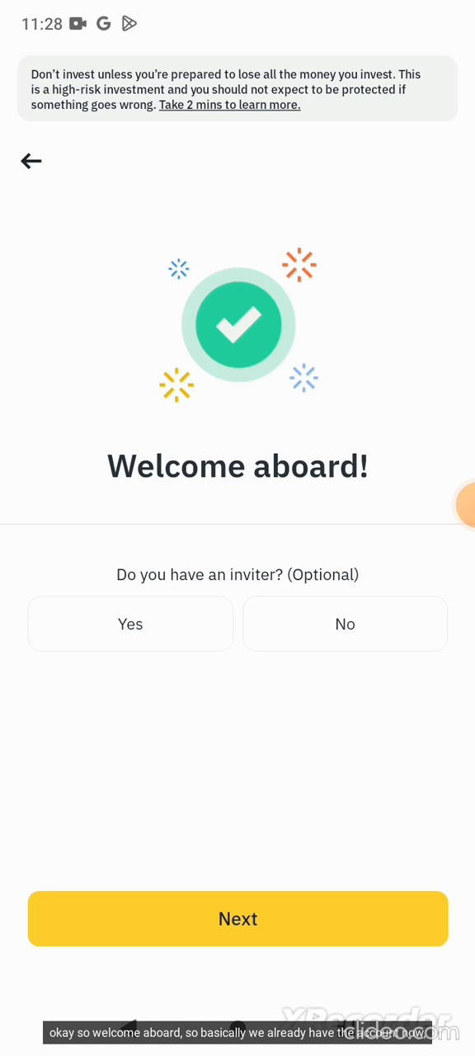
# Step: Continue past Welcome aboard to Let's Get You Verified with Kenya as residence
pyautogui.click(237, 917)
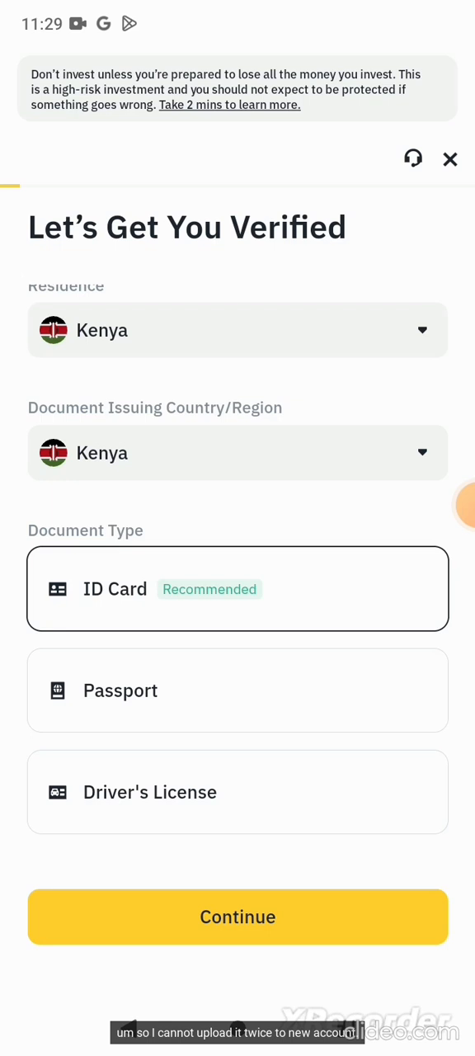
# Step: View Document Verification options, then close verification and return to Markets
pyautogui.click(237, 918)
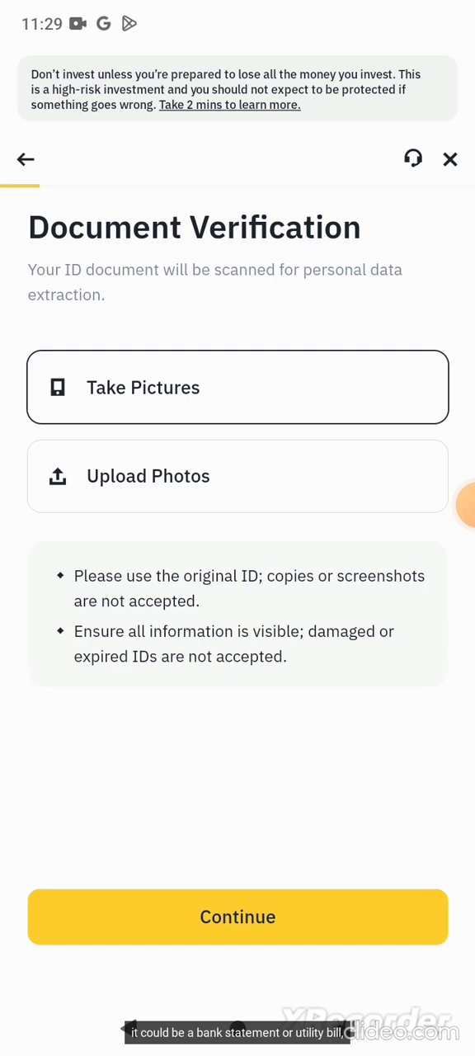
pyautogui.click(237, 917)
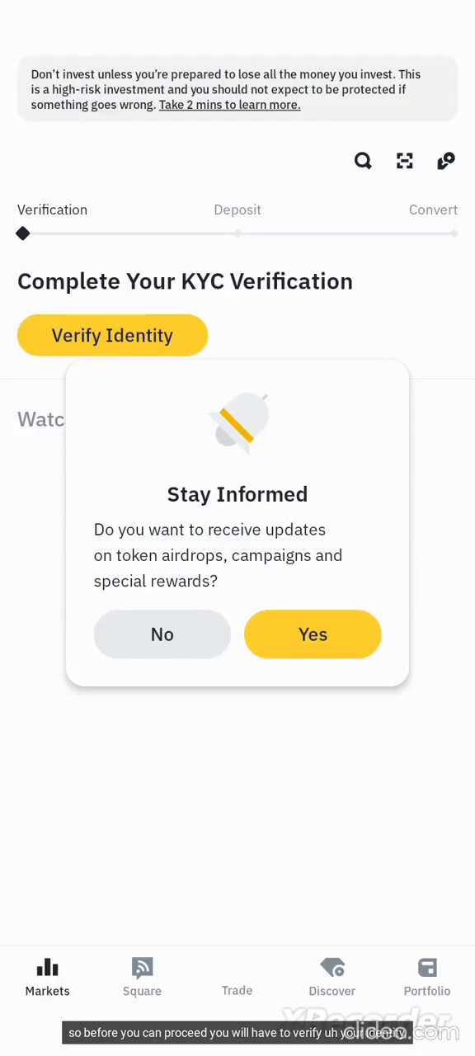
# Step: Accept the Stay Informed prompt and answer the Android notification permission
pyautogui.click(313, 634)
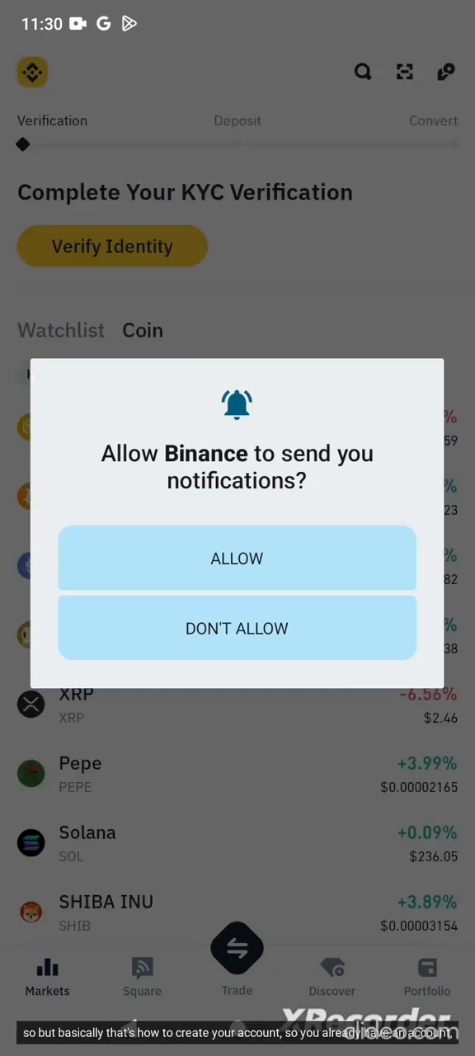
pyautogui.click(238, 627)
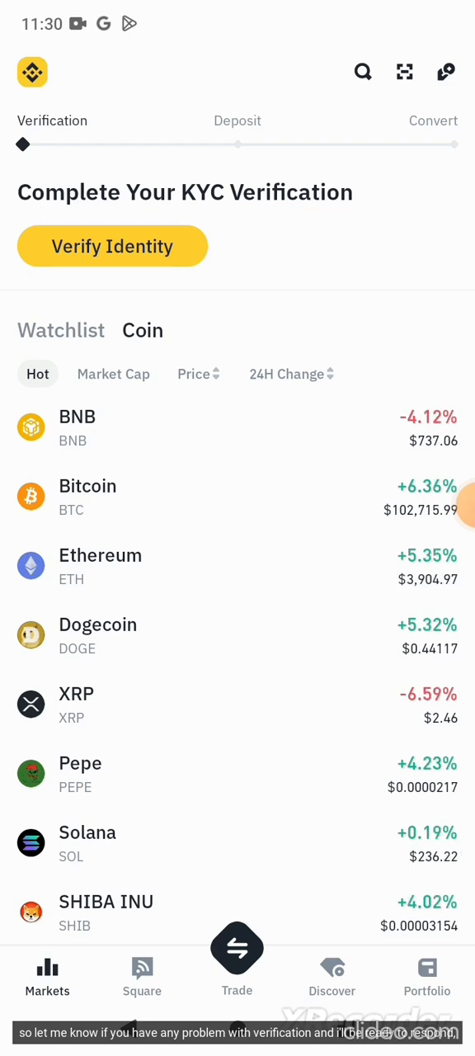
# Step: View the Markets Watchlist, then Square and the Portfolio showing a $0.00 balance
pyautogui.click(59, 330)
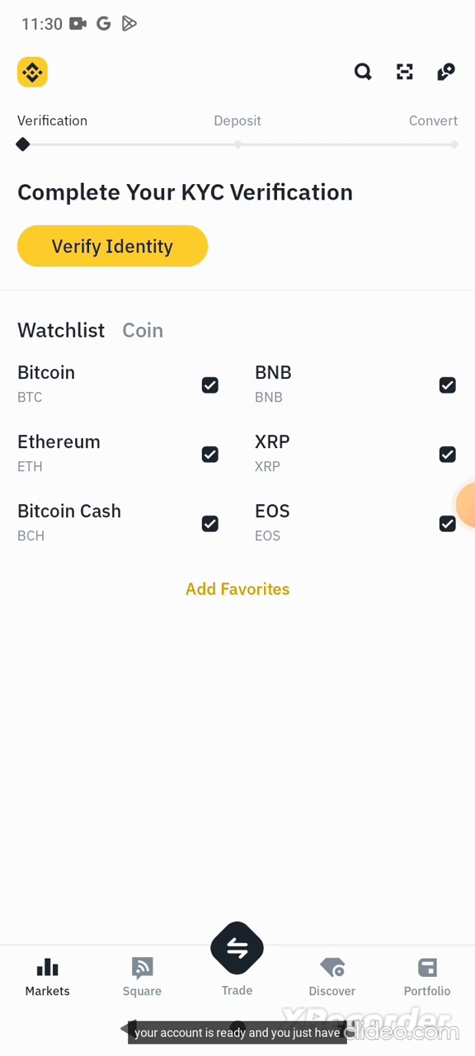
pyautogui.click(142, 976)
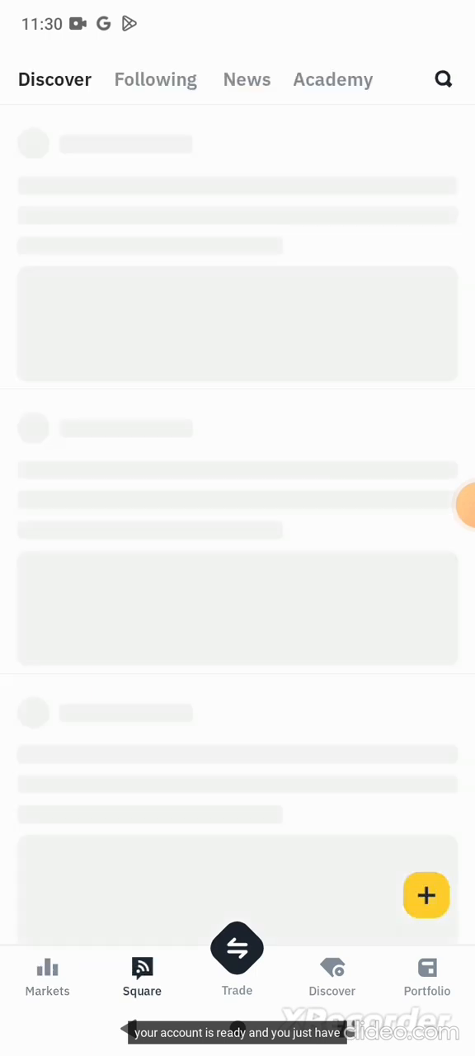
pyautogui.click(425, 976)
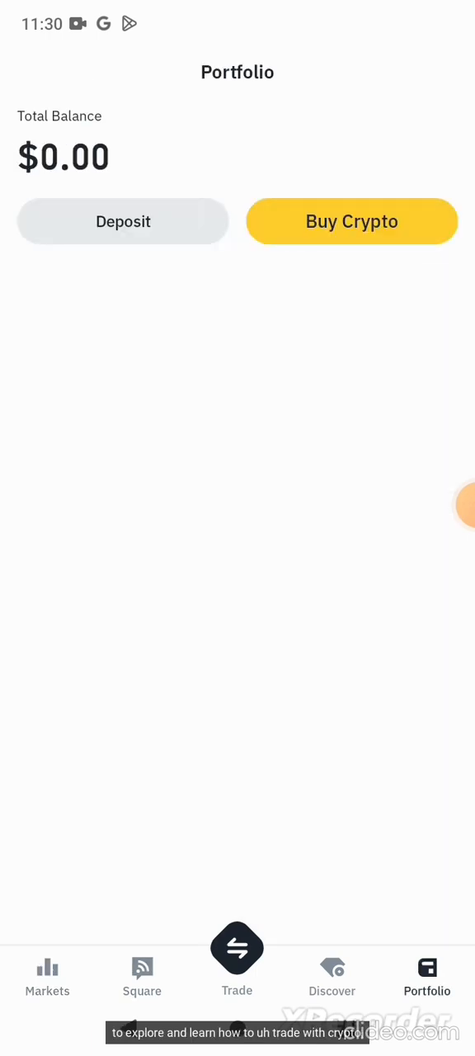